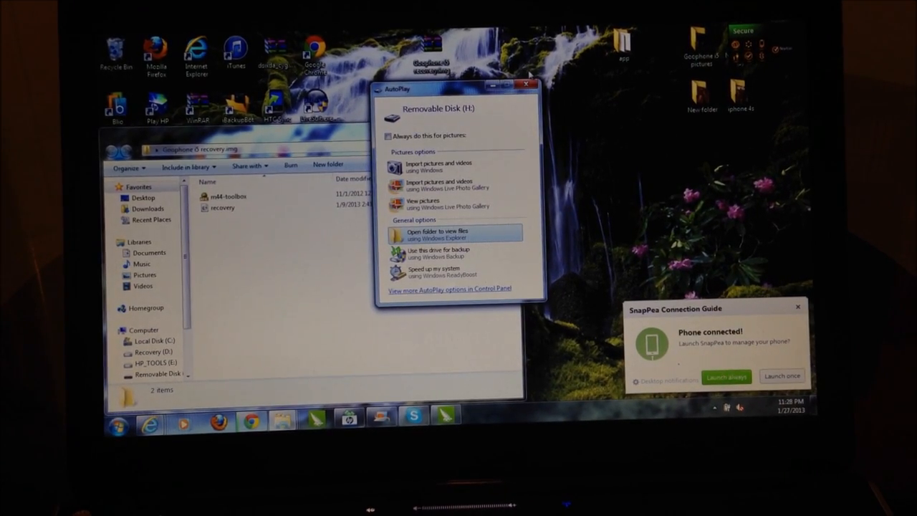
Dismiss the AutoPlay prompt and list the computer's drives, including Removable Disk (G)
{"action": "left_click", "coordinate": [432, 232]}
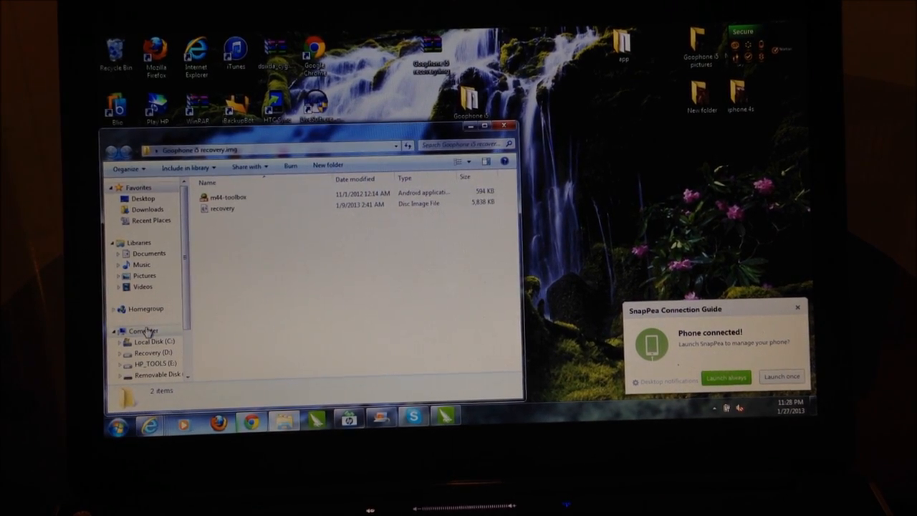
{"action": "left_click", "coordinate": [143, 330]}
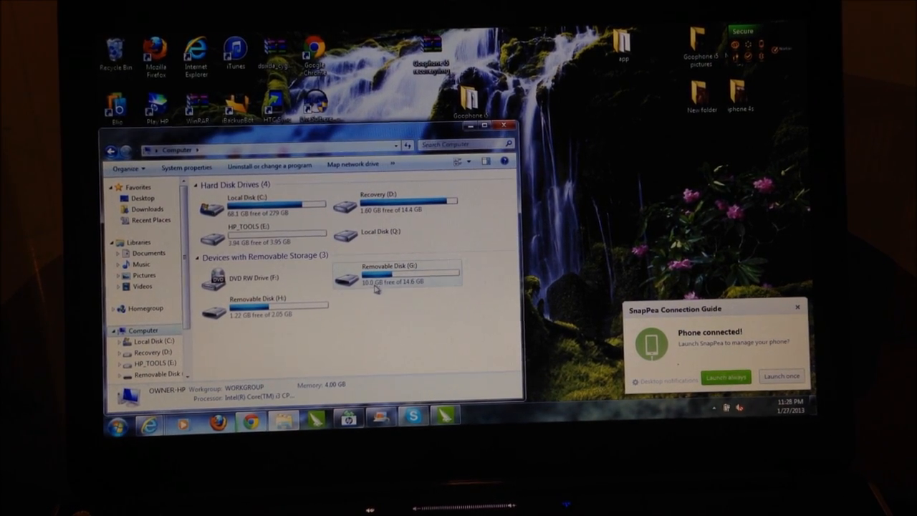
{"action": "mouse_move", "coordinate": [375, 279]}
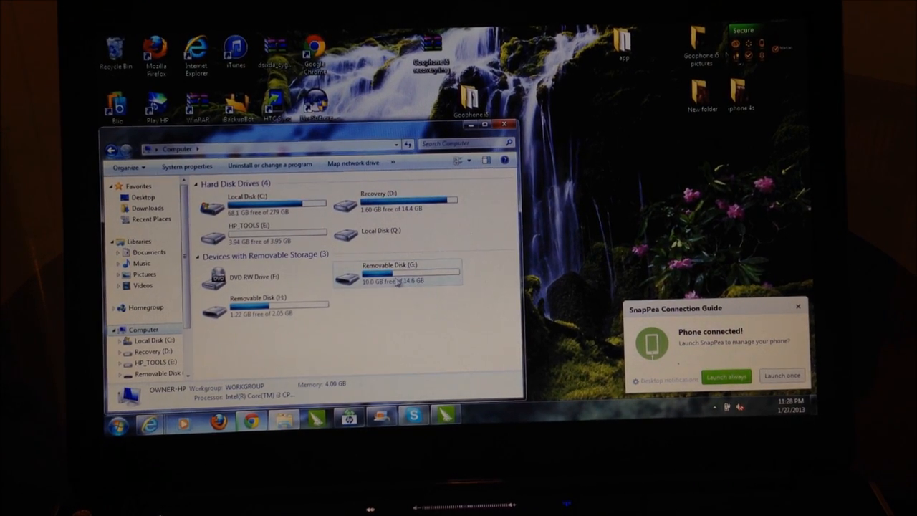
{"action": "mouse_move", "coordinate": [408, 275]}
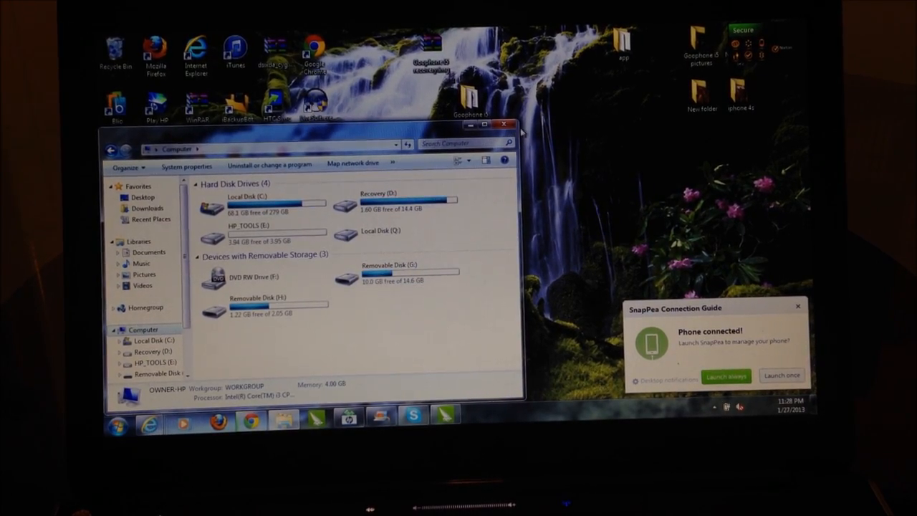
Open the desktop recovery folder and bring up file options for the recovery image and rom toolbox
{"action": "left_click", "coordinate": [504, 126]}
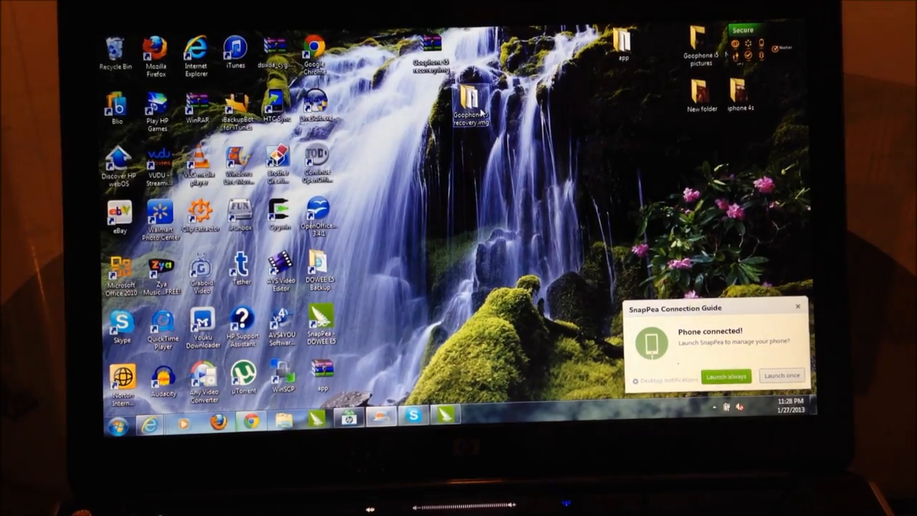
{"action": "double_click", "coordinate": [472, 100]}
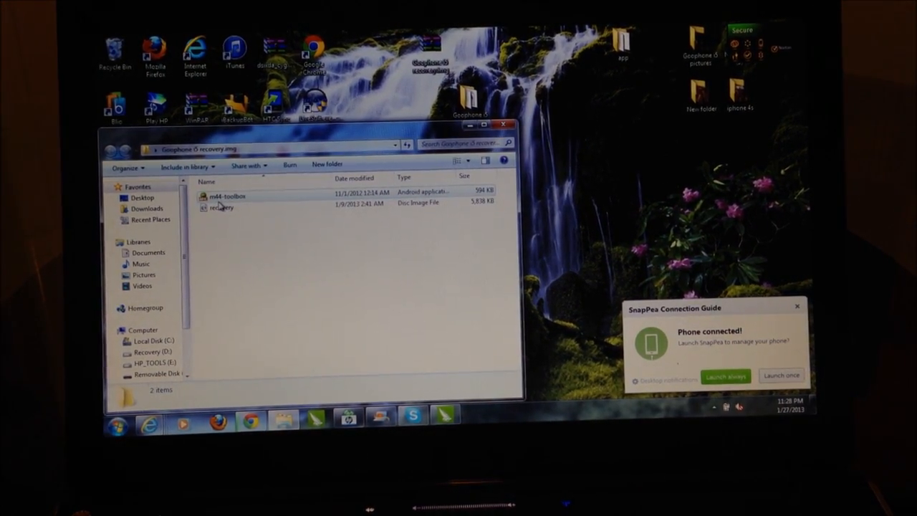
{"action": "right_click", "coordinate": [226, 196]}
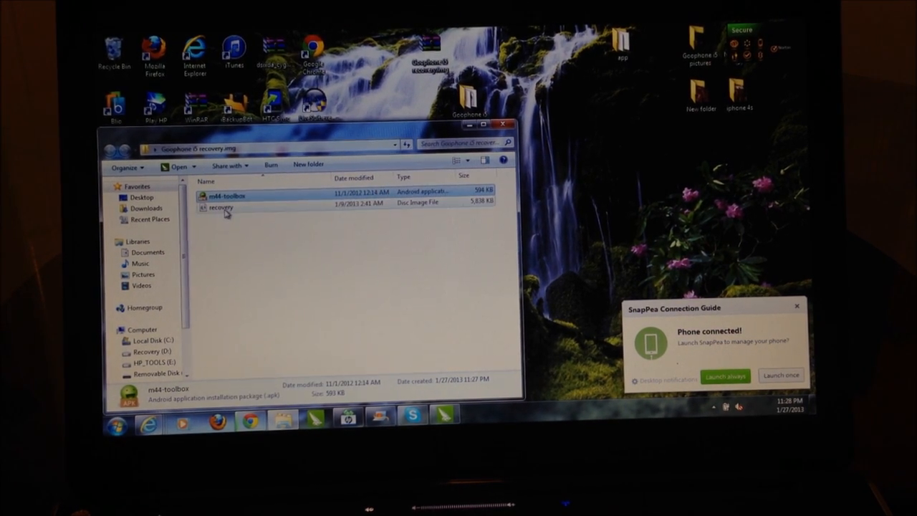
{"action": "right_click", "coordinate": [222, 207]}
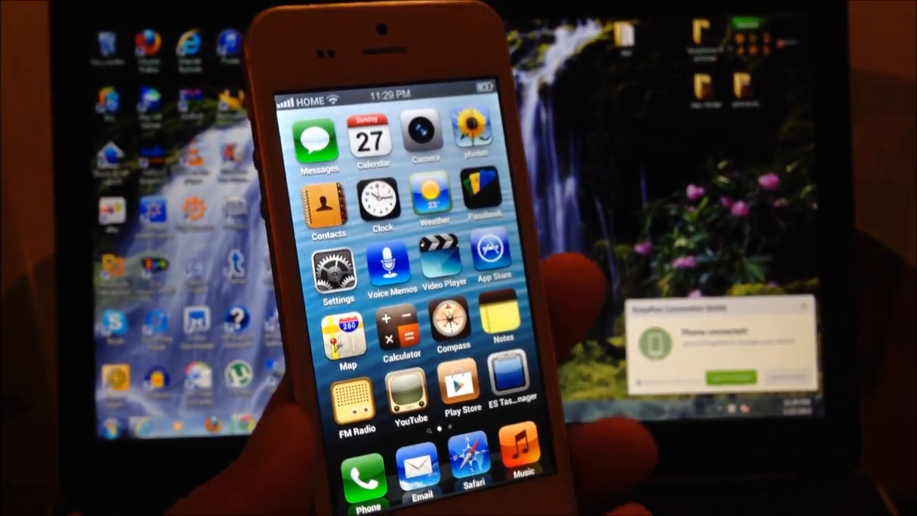
Swipe to the second home-screen page showing Root Explorer, AnTuTu Benchmark and EasyTouch
{"action": "scroll", "scroll_direction": "left", "scroll_amount": 3}
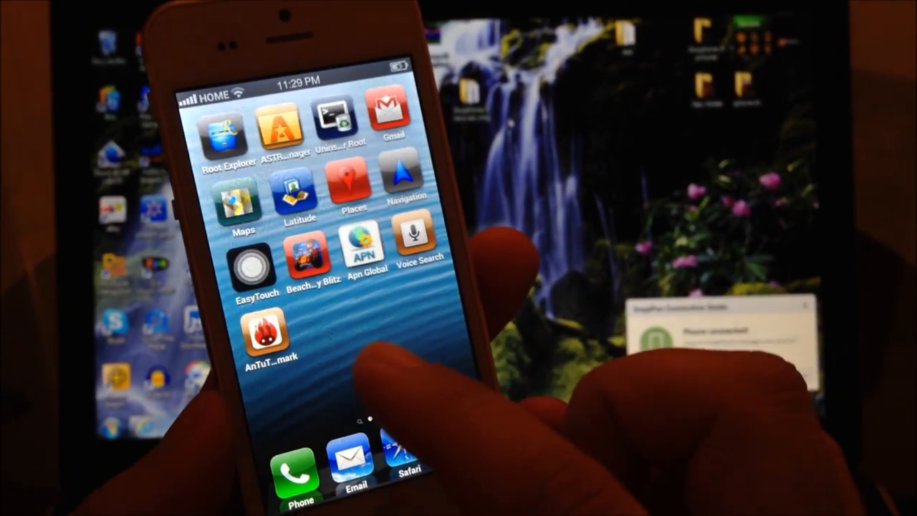